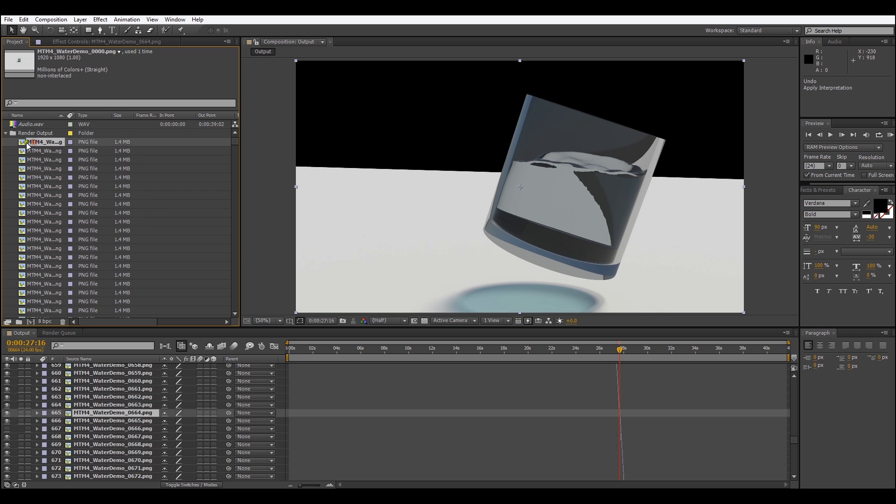
- Reach the footage options for MTM4_WaterDemo_0000.png in the Project panel
{"action": "right_click", "coordinate": [37, 143]}
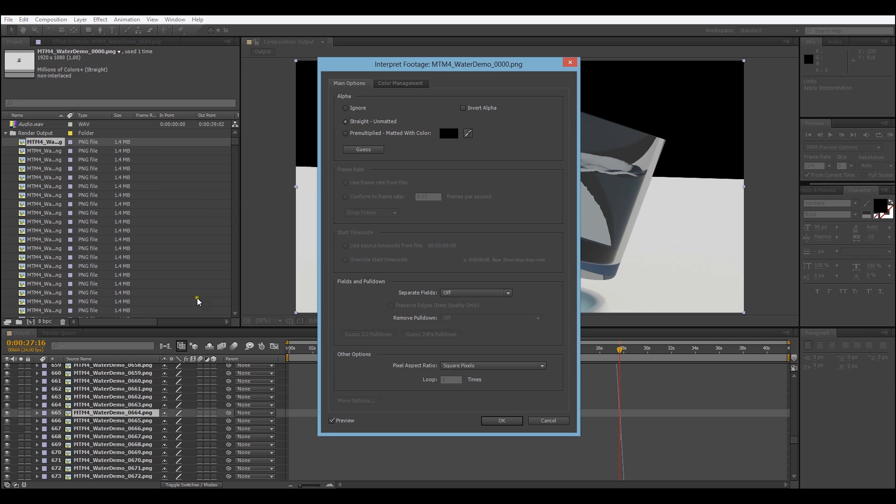
{"action": "mouse_move", "coordinate": [377, 345]}
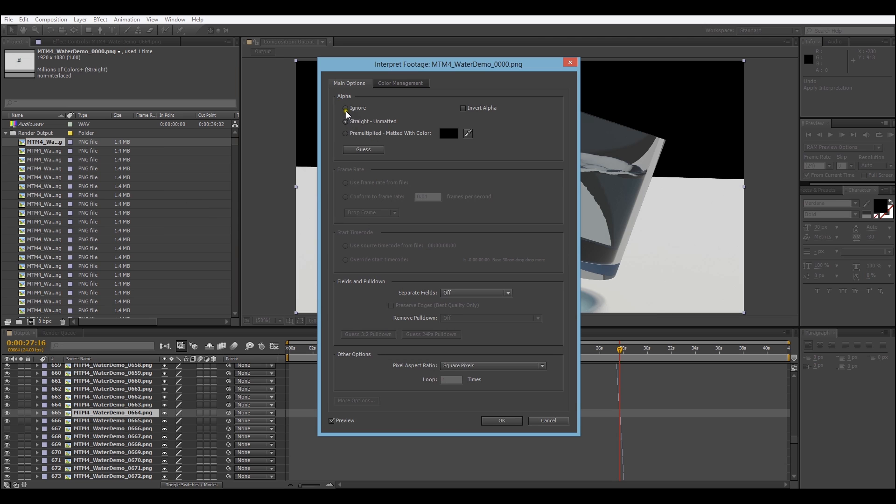
- Set the frame's alpha interpretation to Ignore and confirm the dialog
{"action": "left_click", "coordinate": [502, 420]}
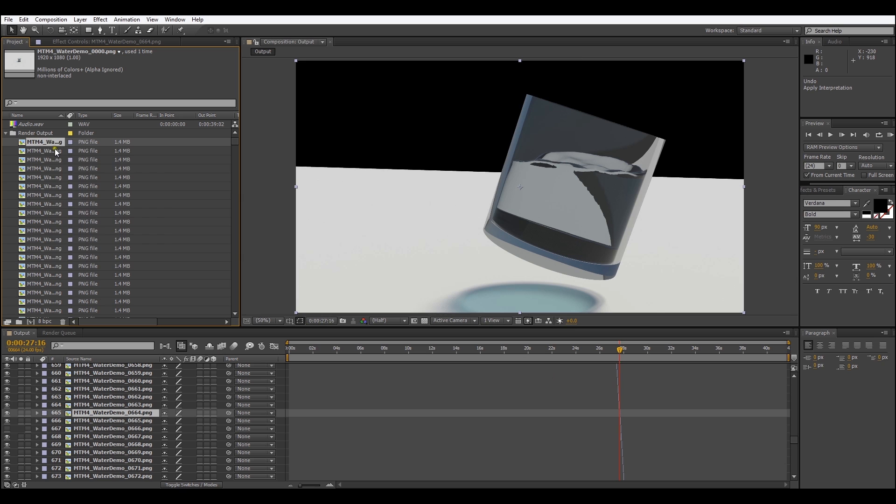
- Remember the first frame's interpretation and apply it to all selected PNG frames
{"action": "right_click", "coordinate": [42, 151]}
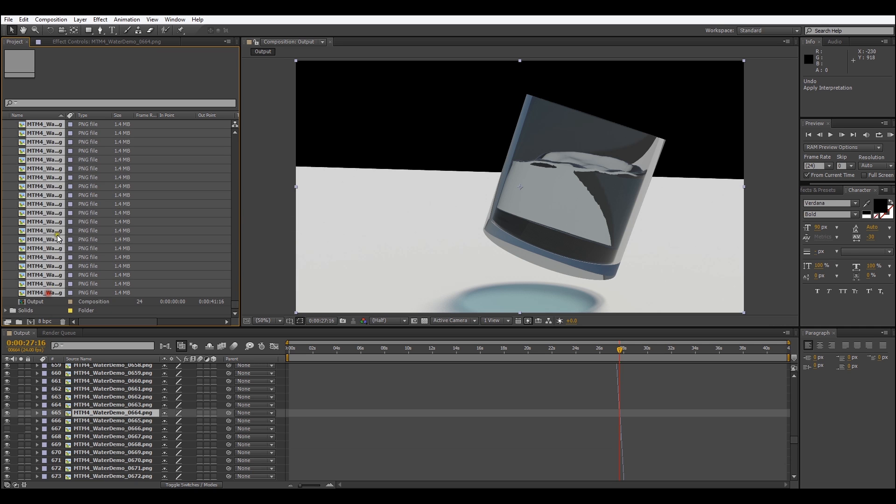
{"action": "right_click", "coordinate": [56, 238]}
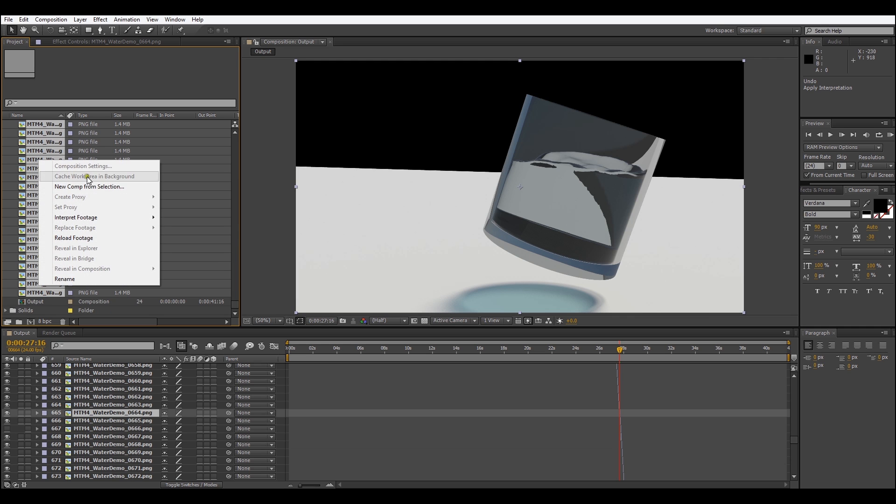
{"action": "mouse_move", "coordinate": [75, 217]}
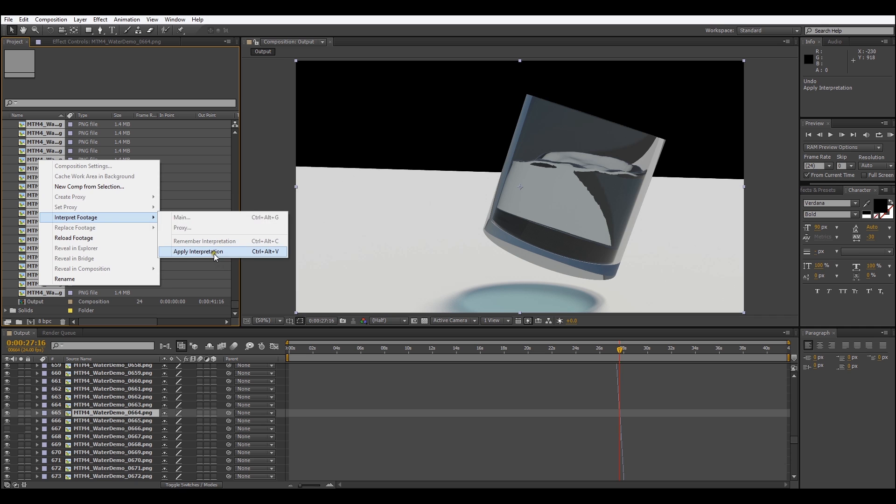
{"action": "left_click", "coordinate": [197, 251]}
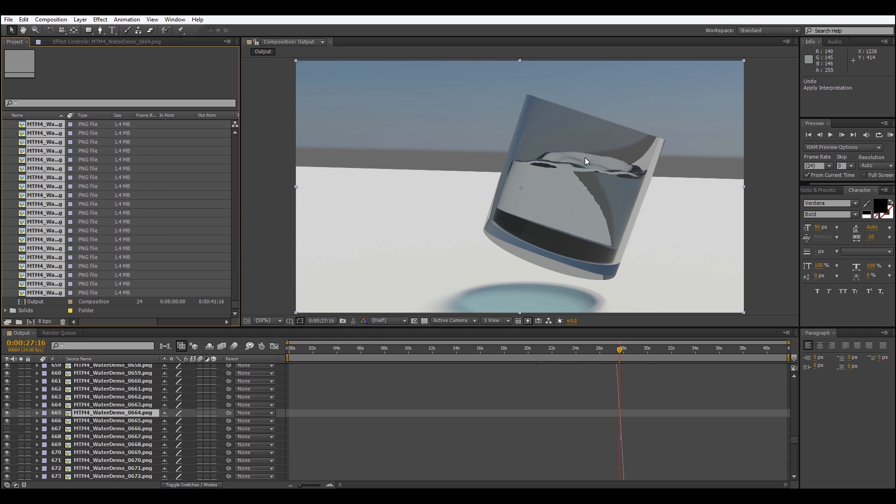